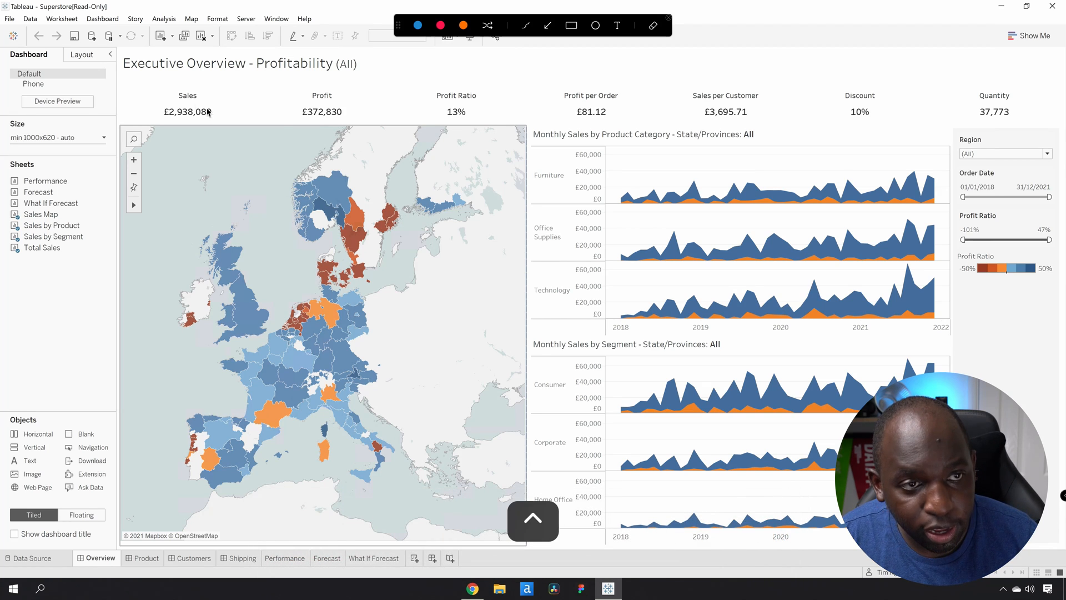
pyautogui.moveTo(187, 112)
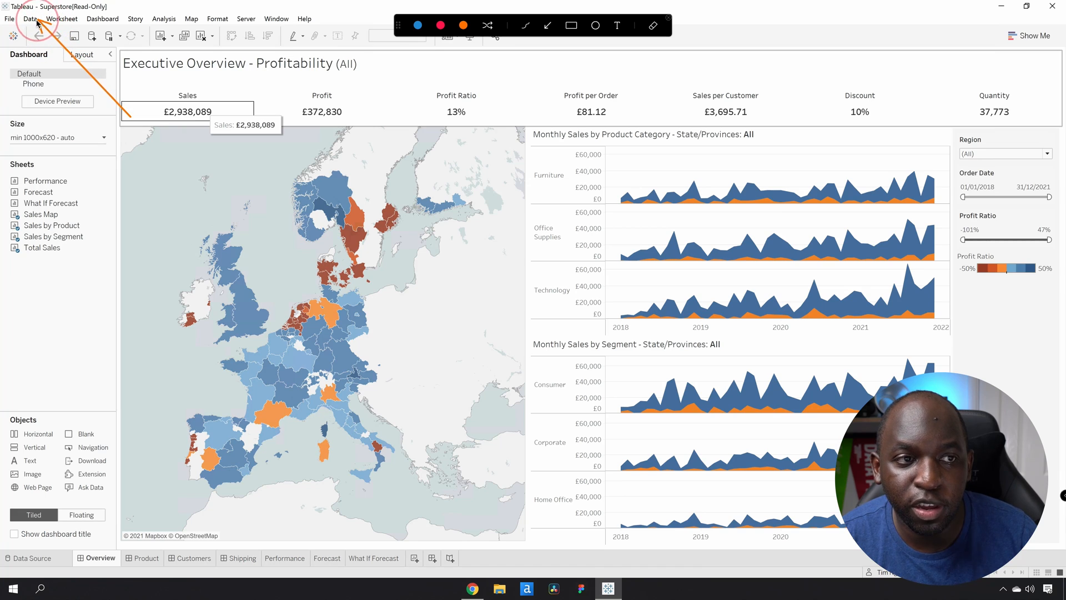
# Step: Open Explain Data Settings for Sales Target and disallow Explain Data when viewed online
pyautogui.click(30, 18)
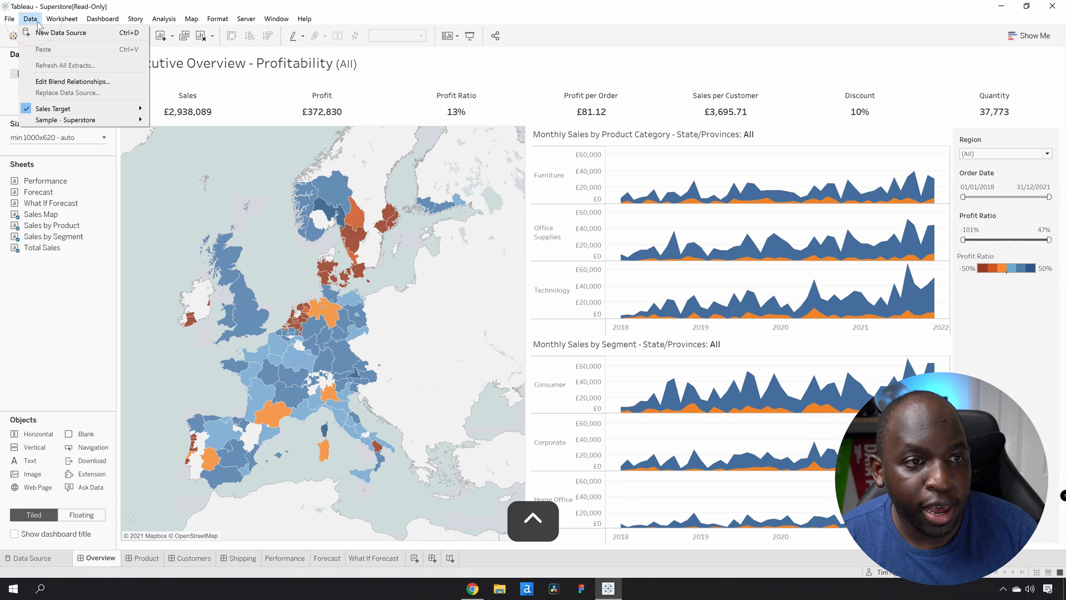
pyautogui.click(53, 108)
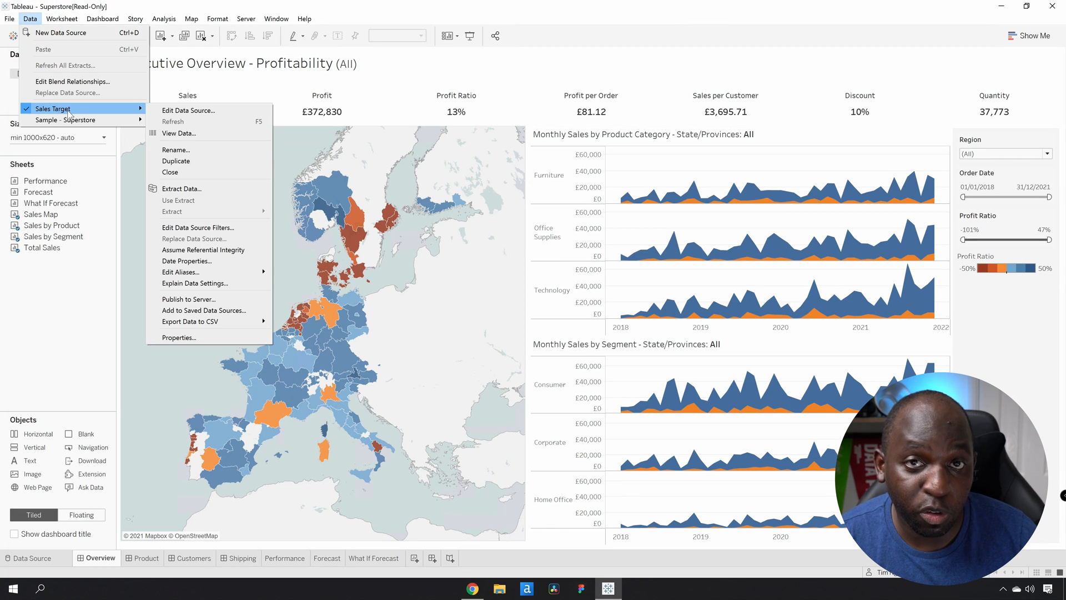
pyautogui.moveTo(220, 235)
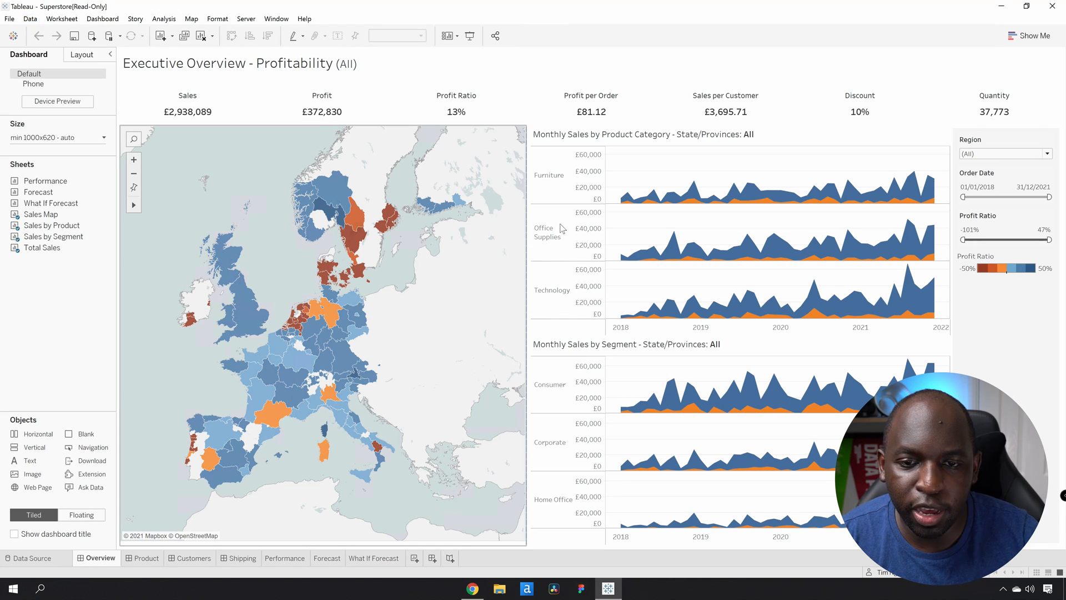
pyautogui.moveTo(515, 240)
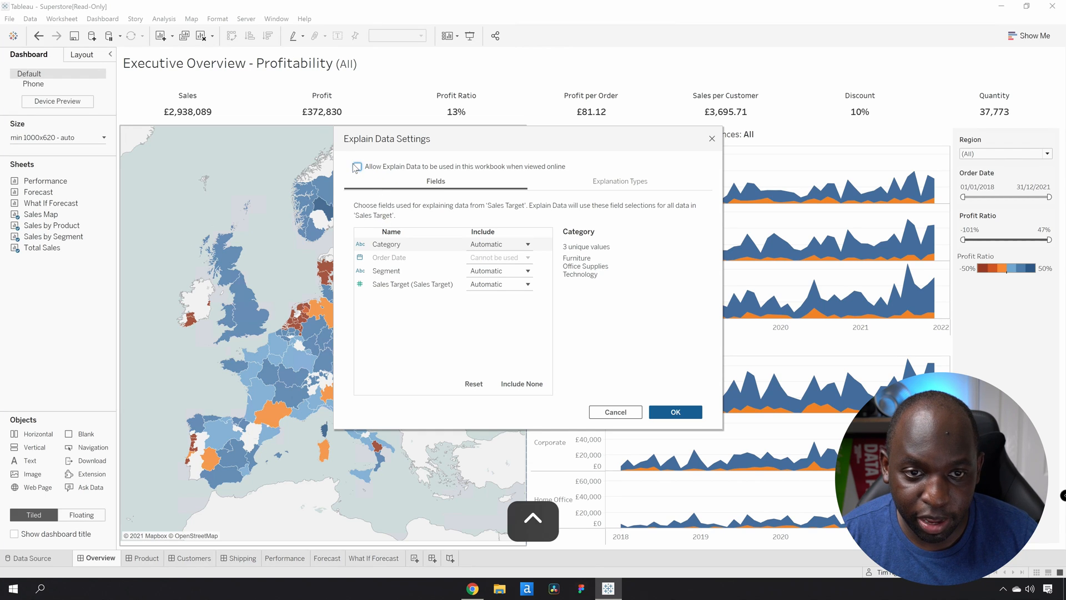
pyautogui.click(357, 167)
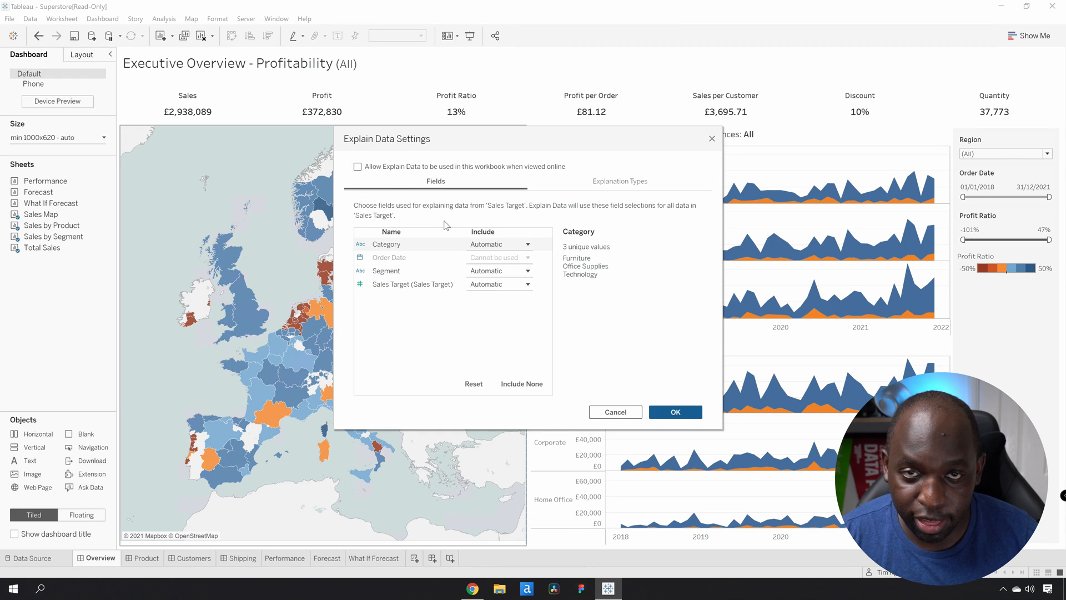
pyautogui.moveTo(584, 358)
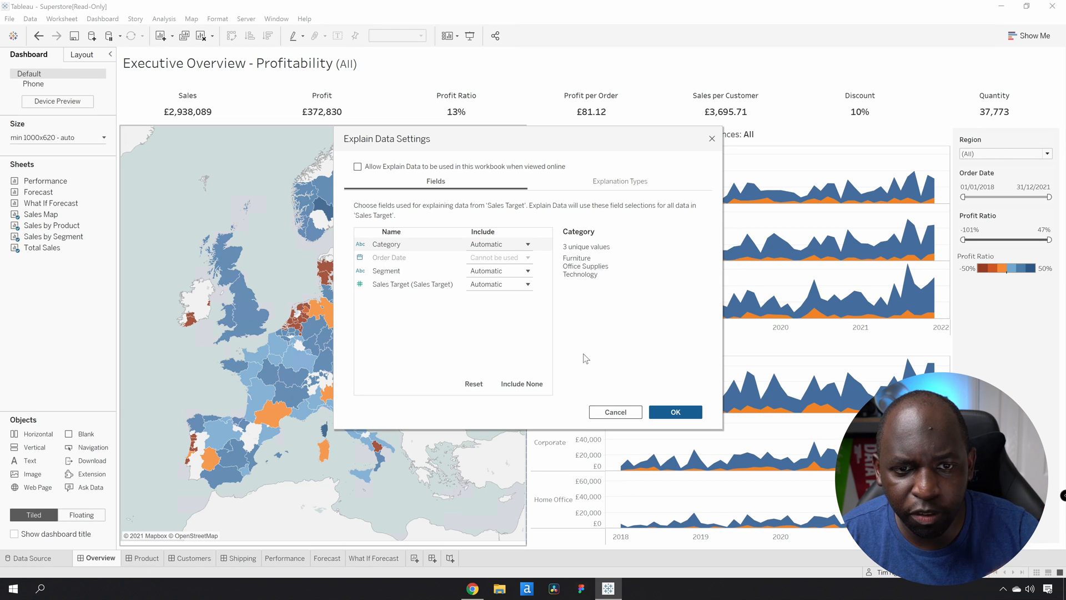
pyautogui.moveTo(757, 157)
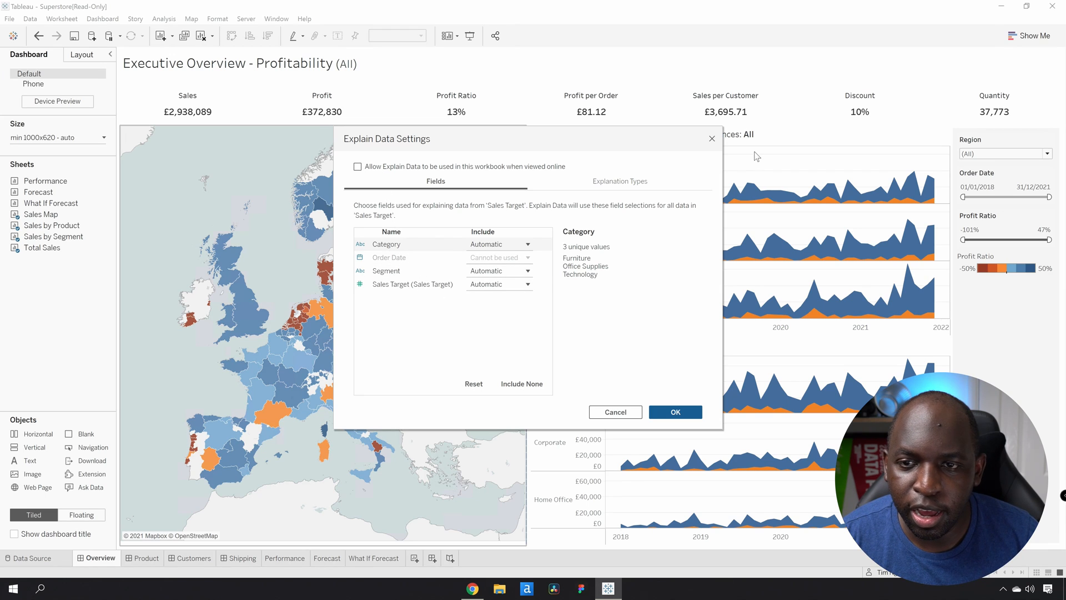
# Step: Select Uppsala, Sweden on the map and run Explain Data on its profit ratio
pyautogui.click(30, 18)
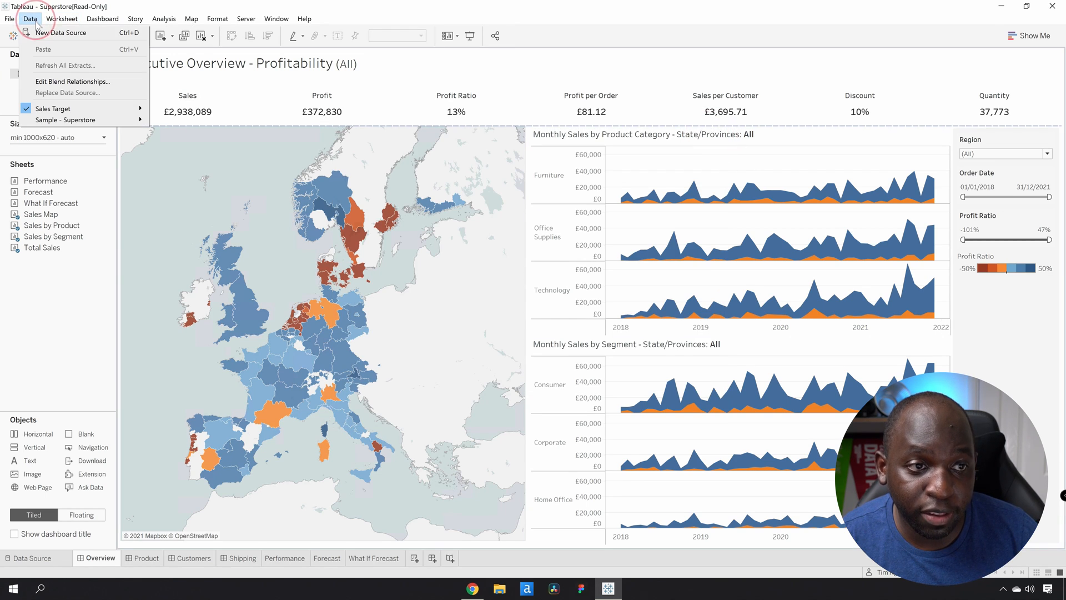
pyautogui.moveTo(52, 108)
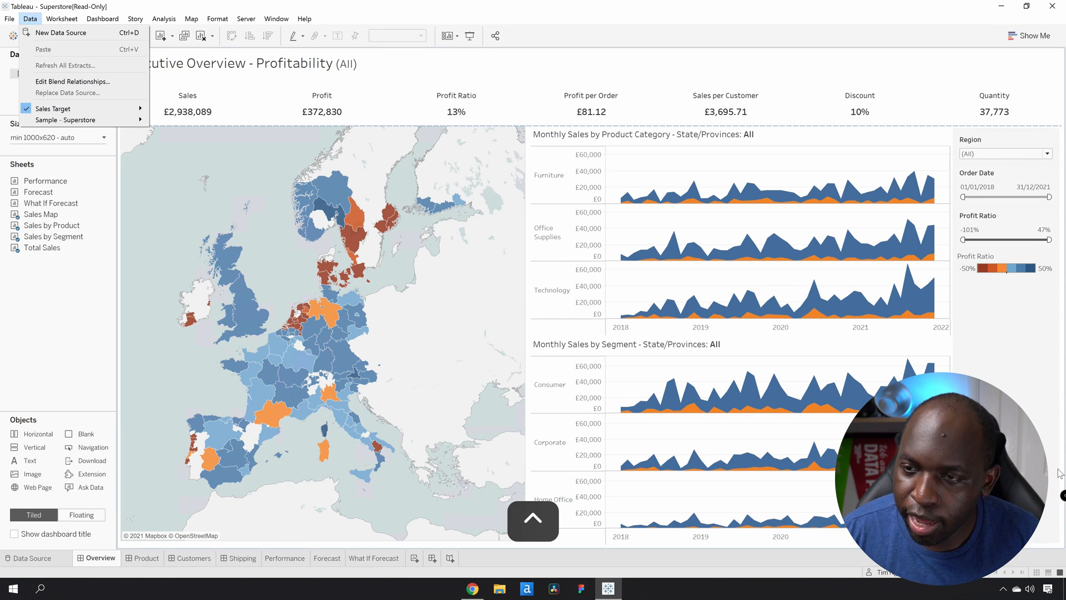
pyautogui.click(385, 211)
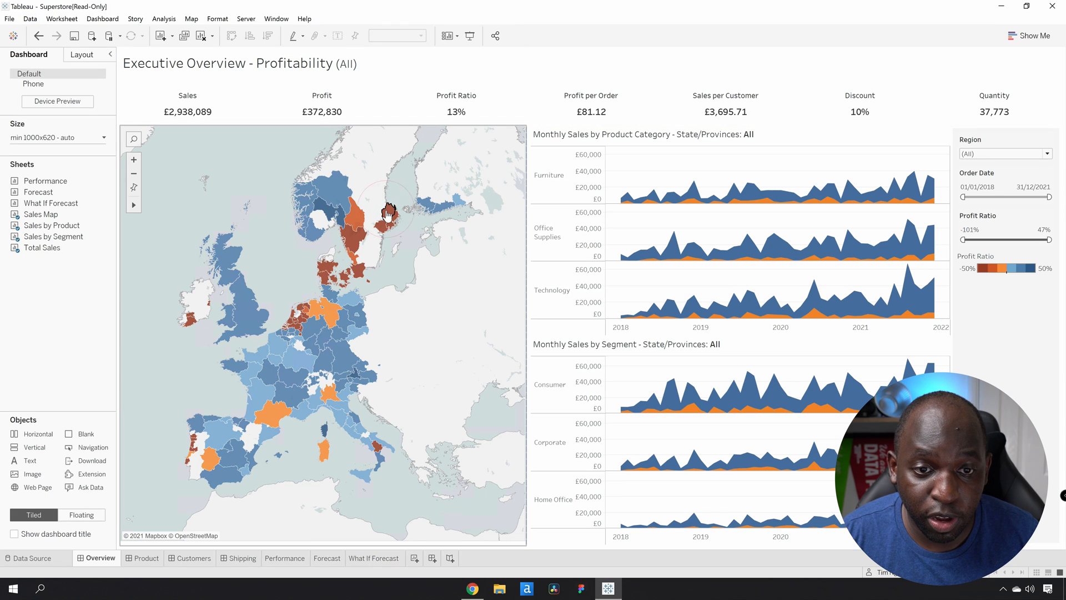
pyautogui.click(386, 211)
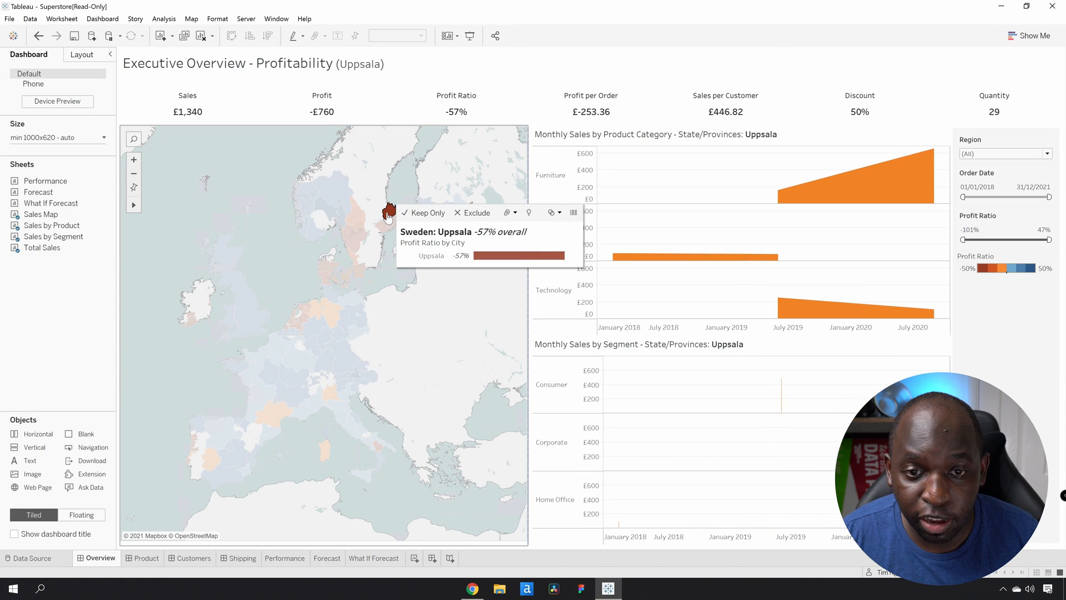
pyautogui.click(530, 212)
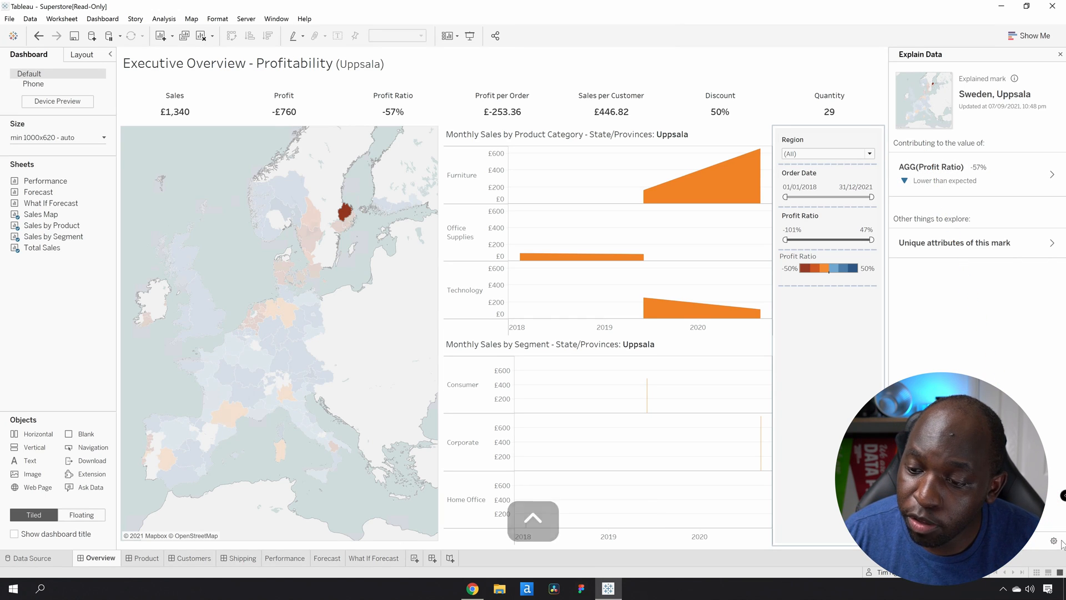
# Step: In the Explain Data settings, disallow online use and close the dialog
pyautogui.click(1053, 540)
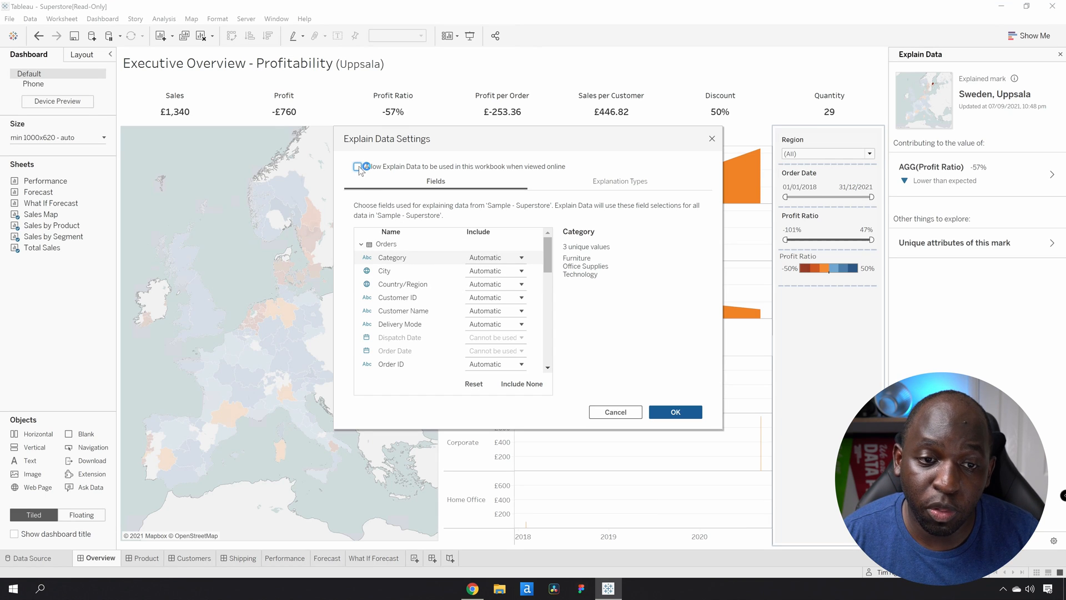
pyautogui.click(358, 167)
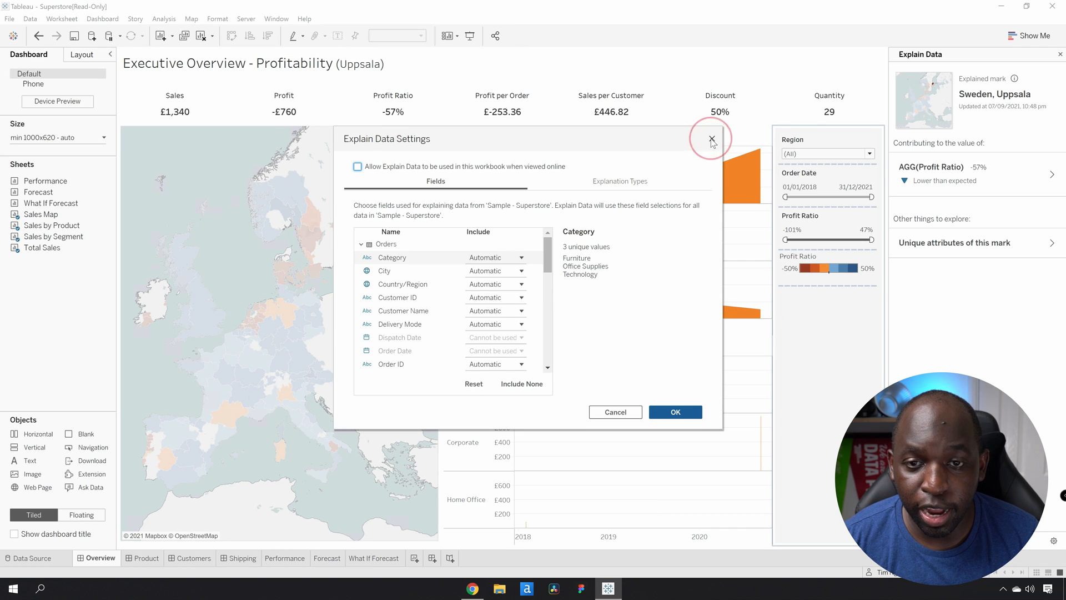
pyautogui.click(710, 139)
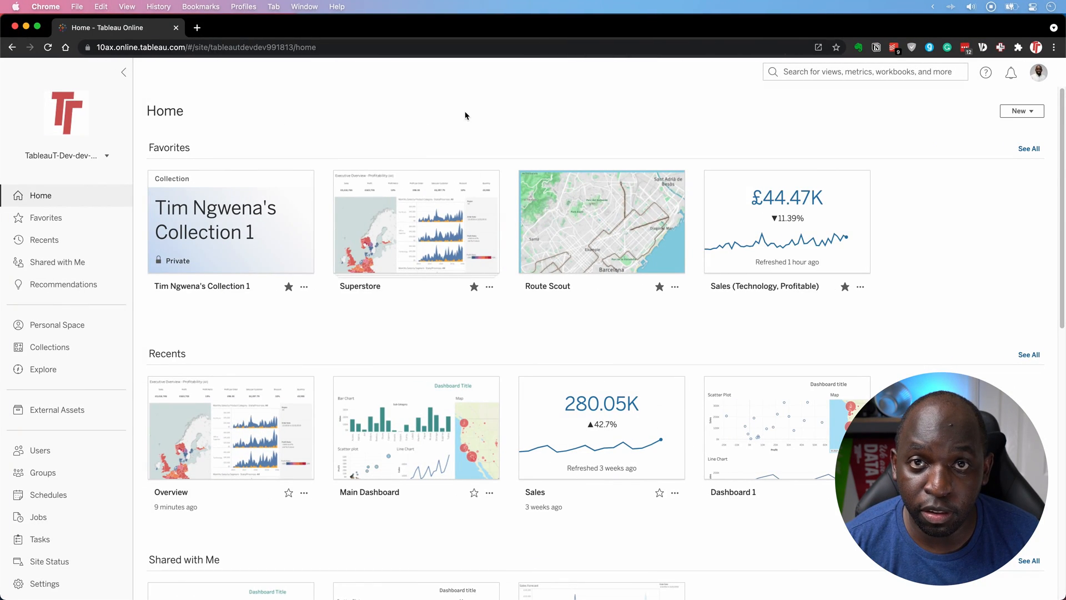
pyautogui.moveTo(48, 560)
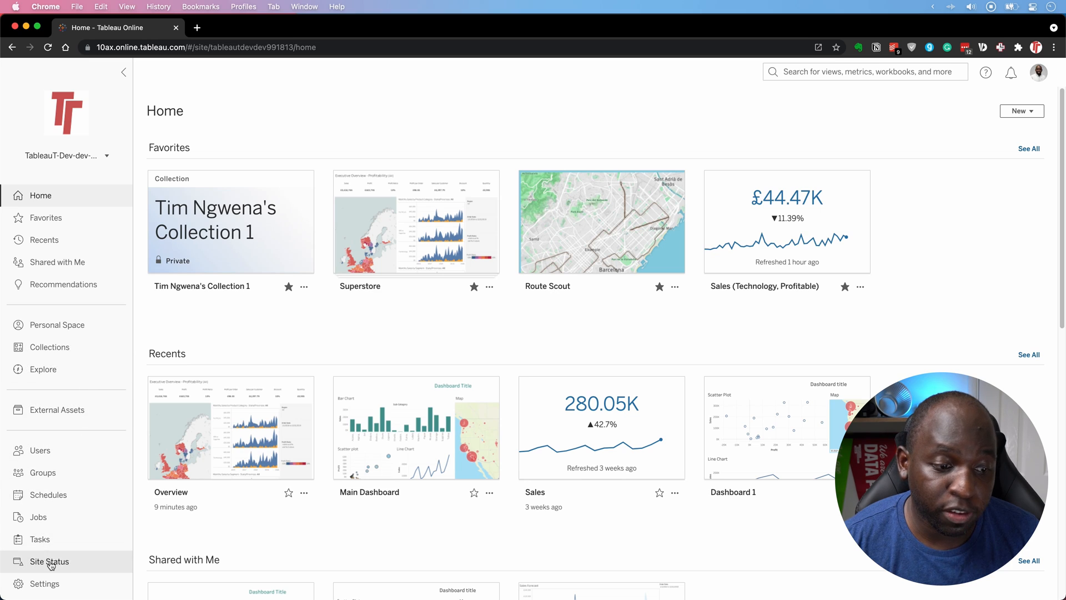
# Step: In site Settings, set Availability of Explain Data to Disable Explain Data
pyautogui.click(44, 584)
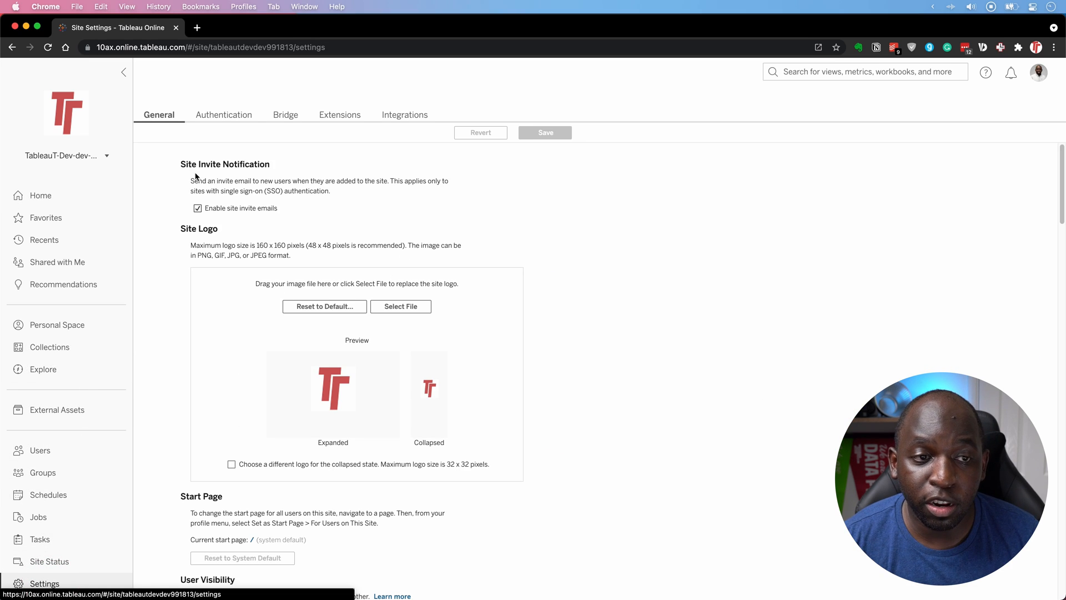
pyautogui.scroll(-3)
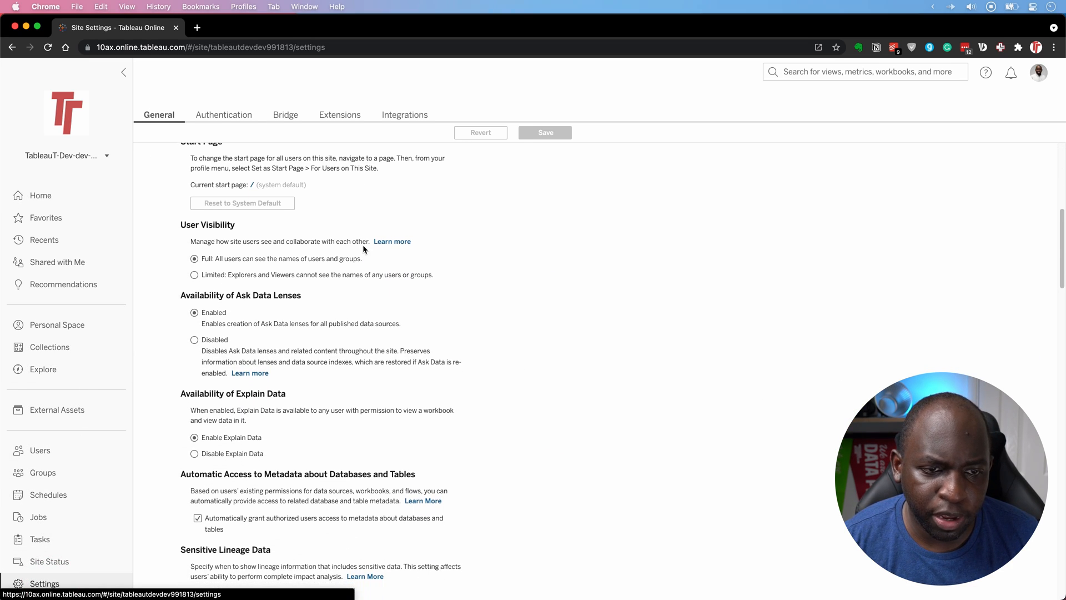
pyautogui.scroll(-3)
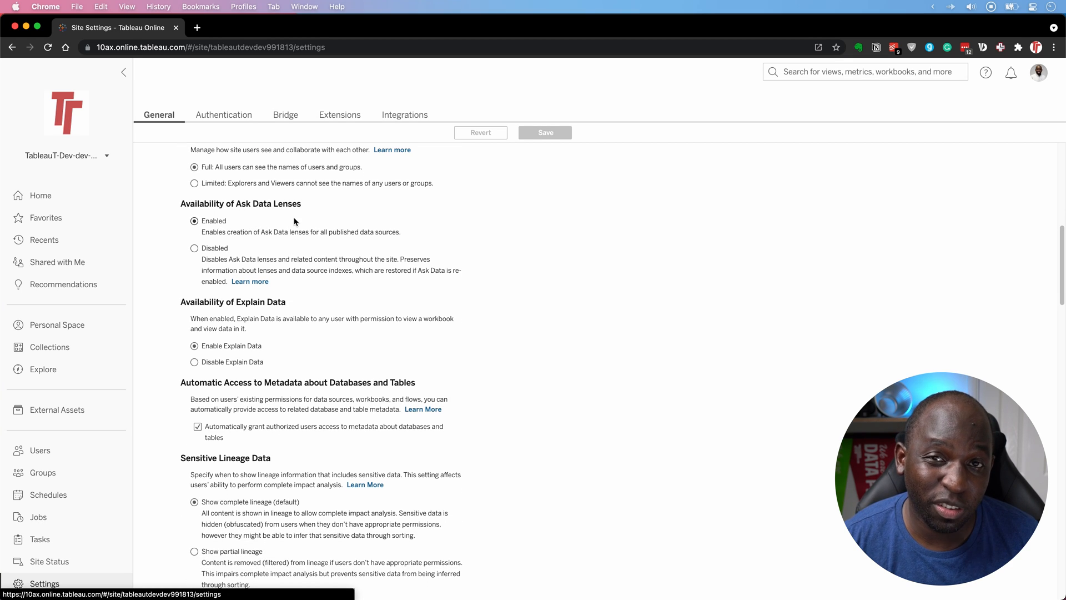
pyautogui.click(194, 361)
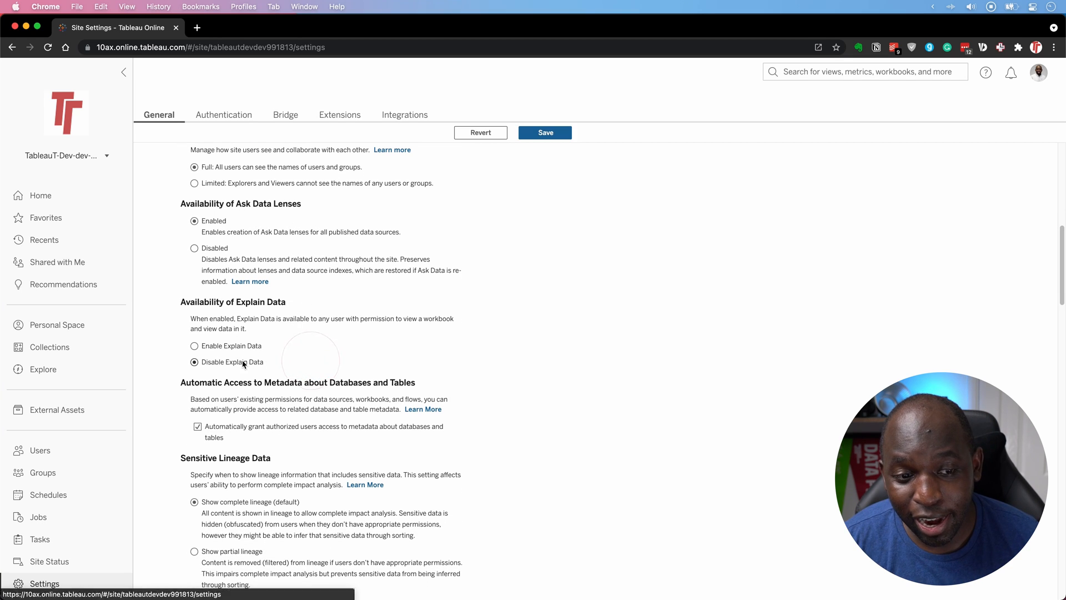
pyautogui.moveTo(268, 365)
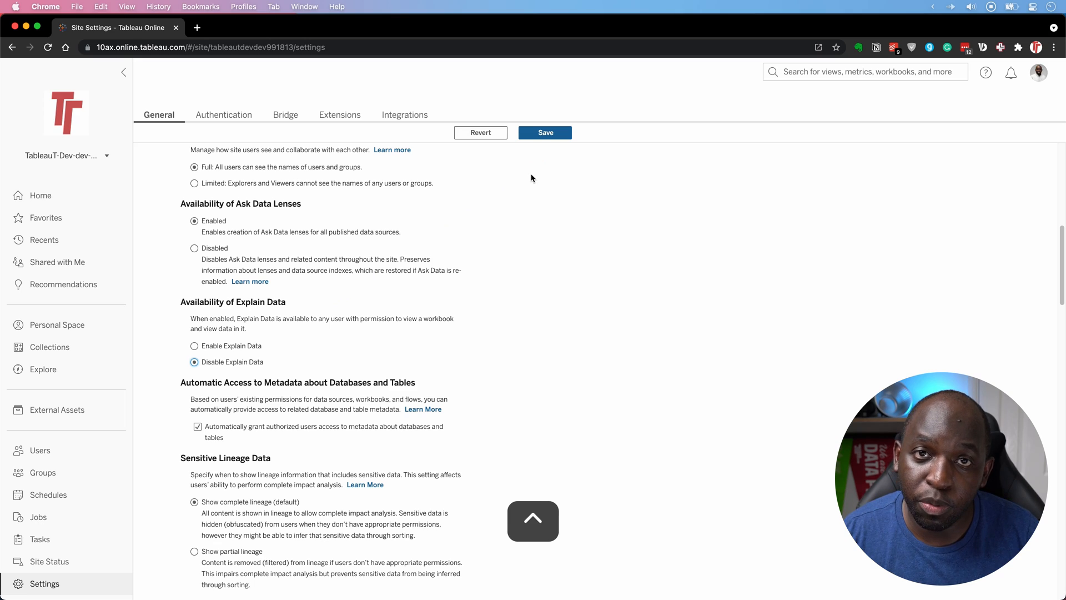
pyautogui.moveTo(524, 244)
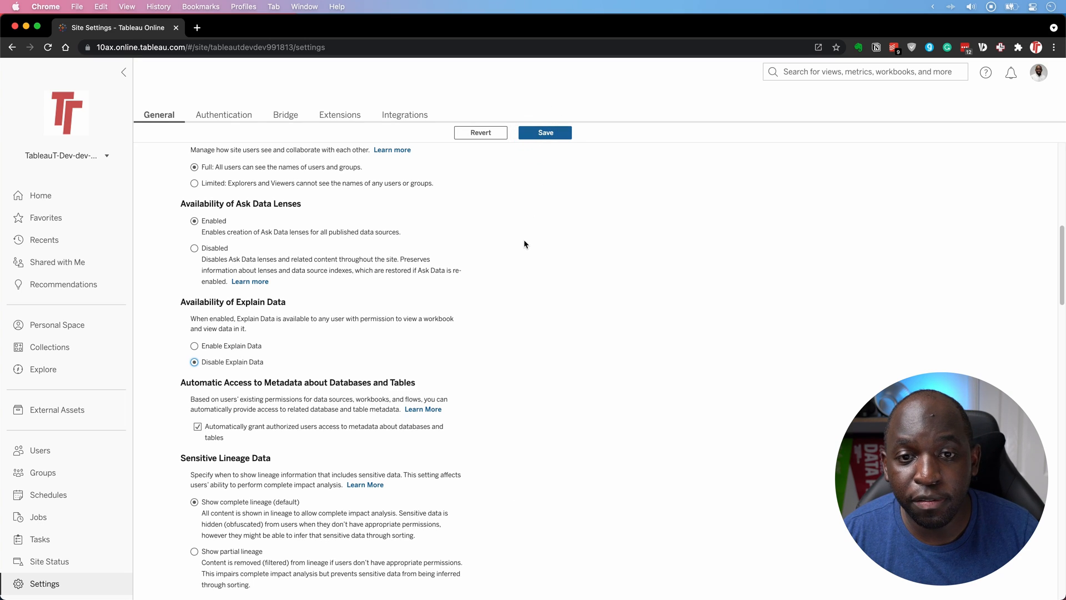
# Step: Save the General site settings with Explain Data disabled
pyautogui.click(545, 133)
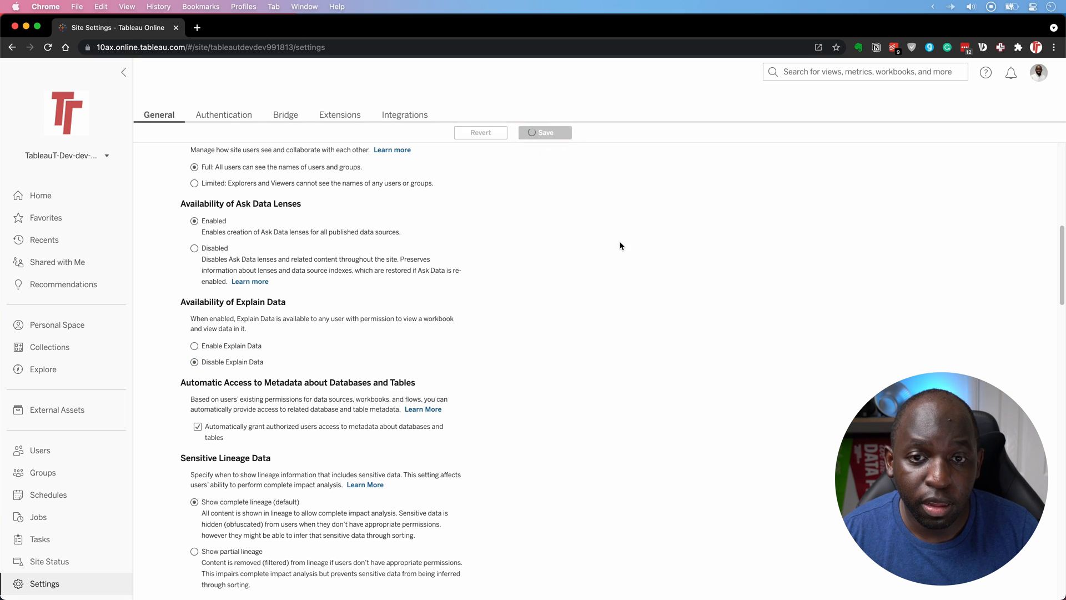
pyautogui.click(544, 132)
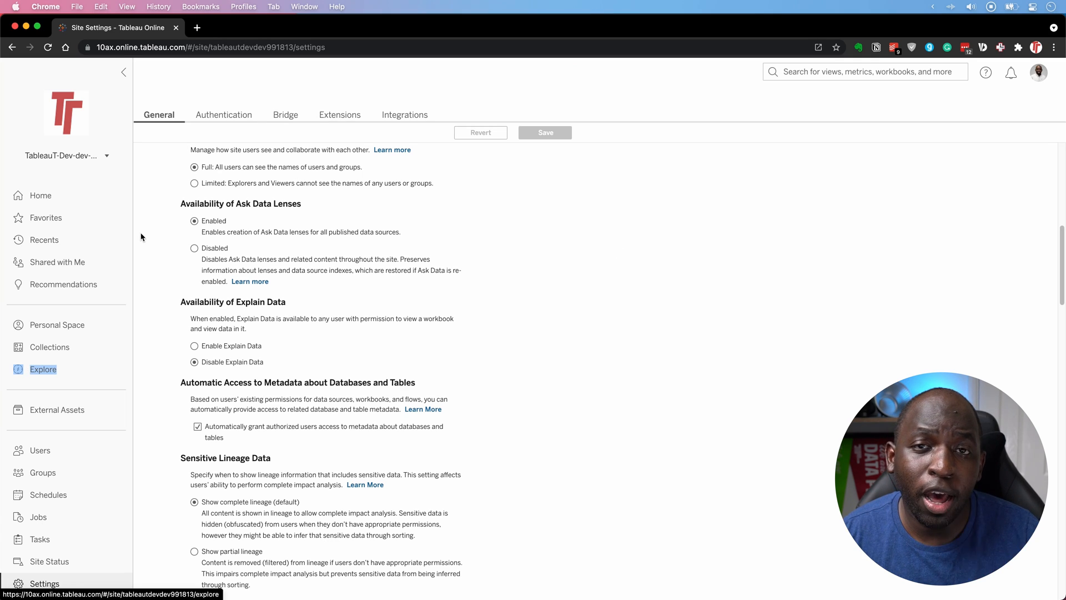
pyautogui.moveTo(50, 346)
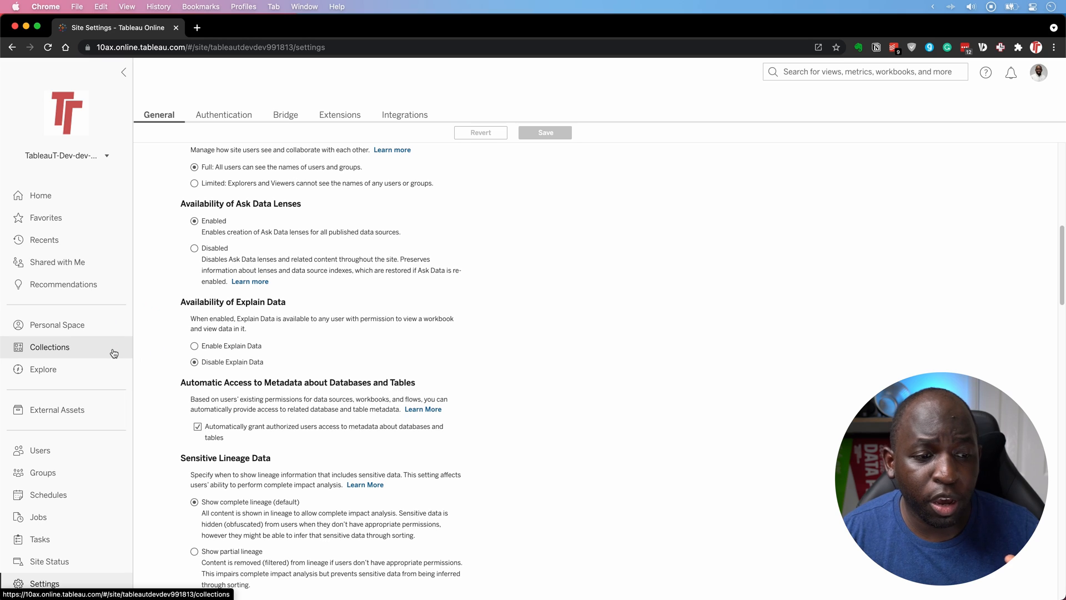
# Step: Open the Barcelona Marathon Route Scoute 2016 workbook via Explore and the 2020-2 Release project
pyautogui.click(42, 369)
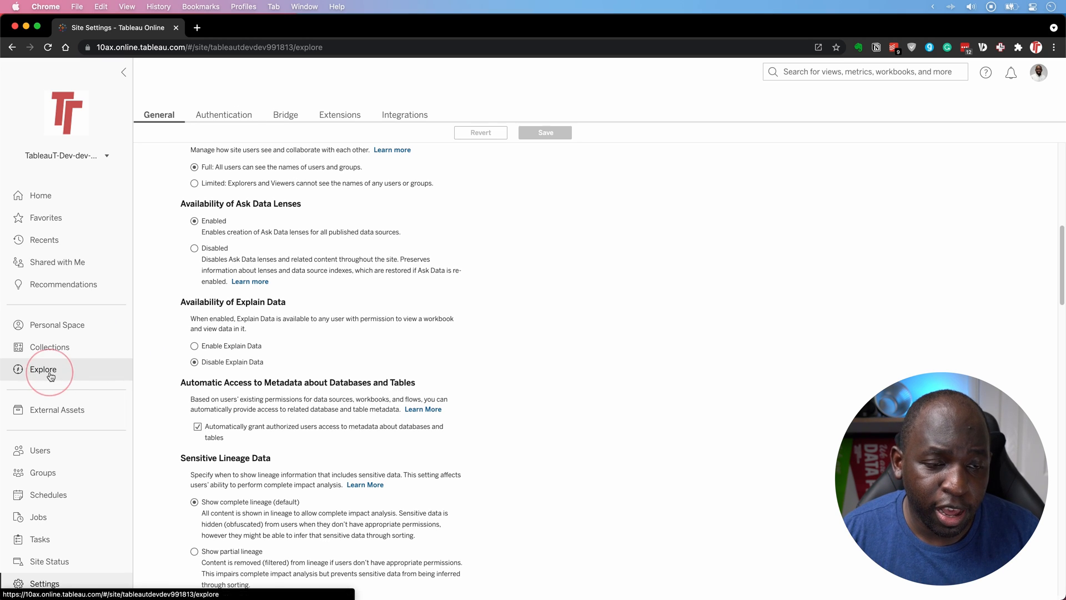
pyautogui.click(42, 369)
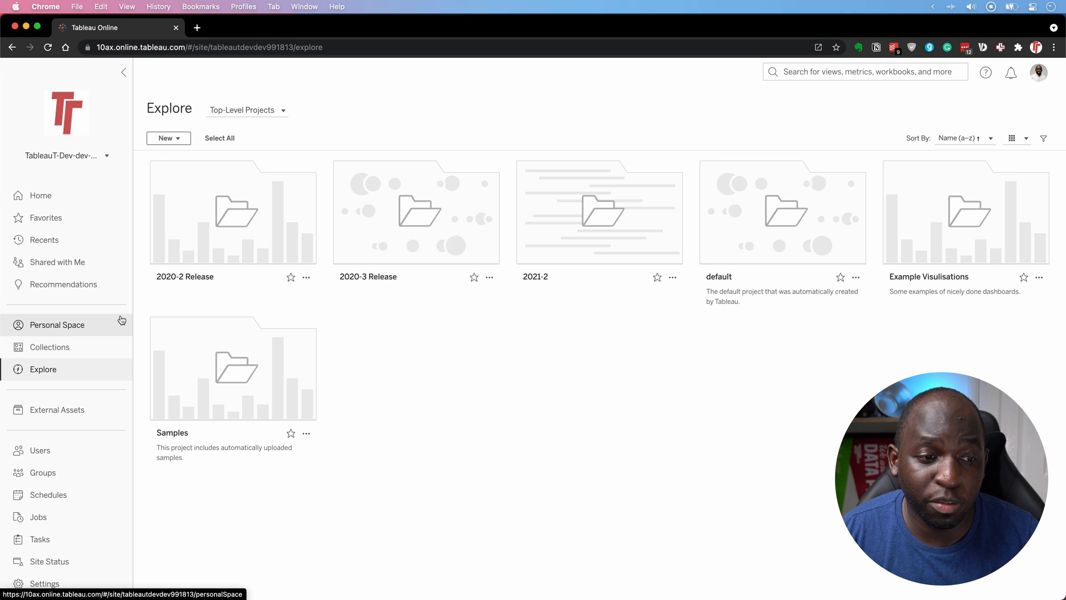
pyautogui.moveTo(49, 346)
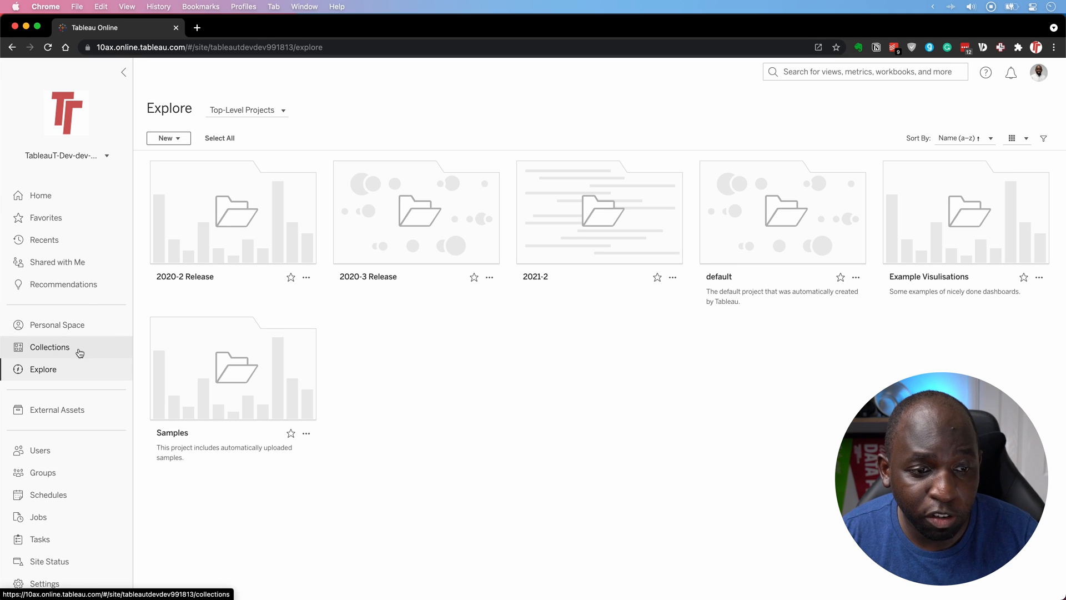
pyautogui.click(232, 212)
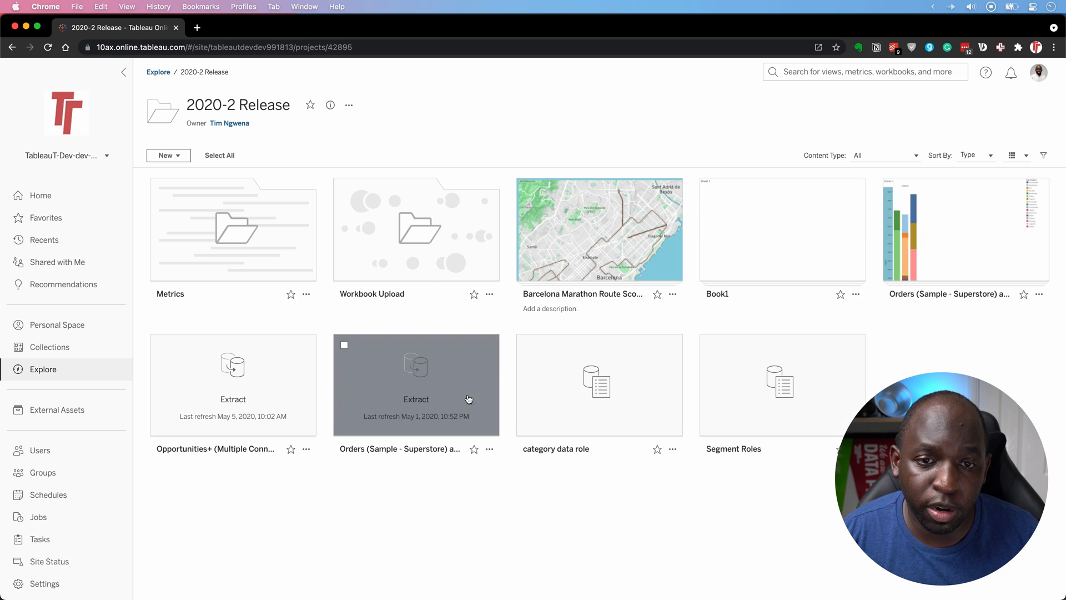
pyautogui.click(599, 230)
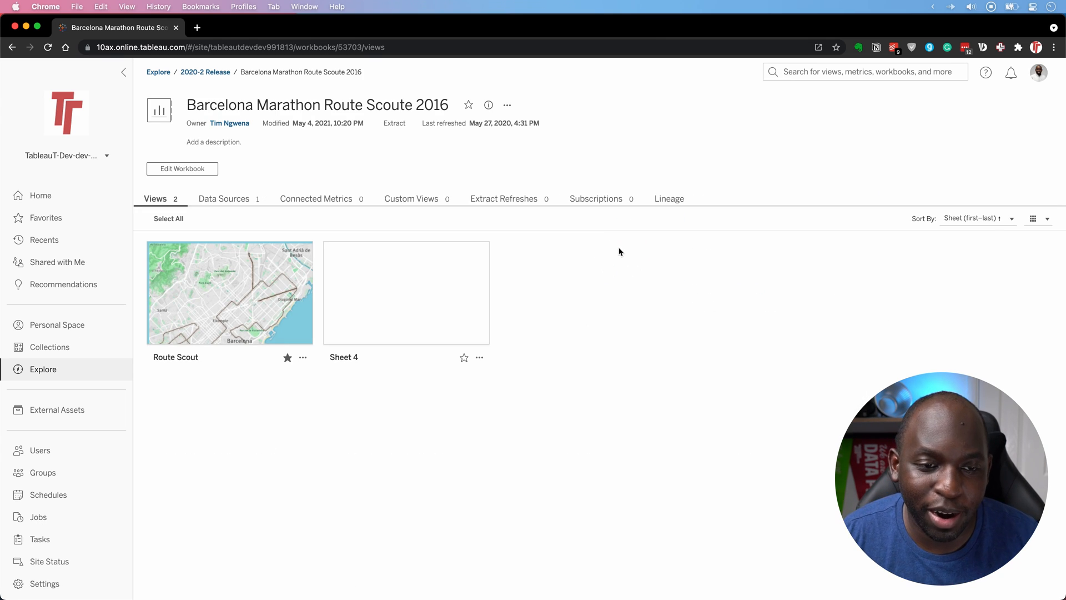
pyautogui.moveTo(594, 180)
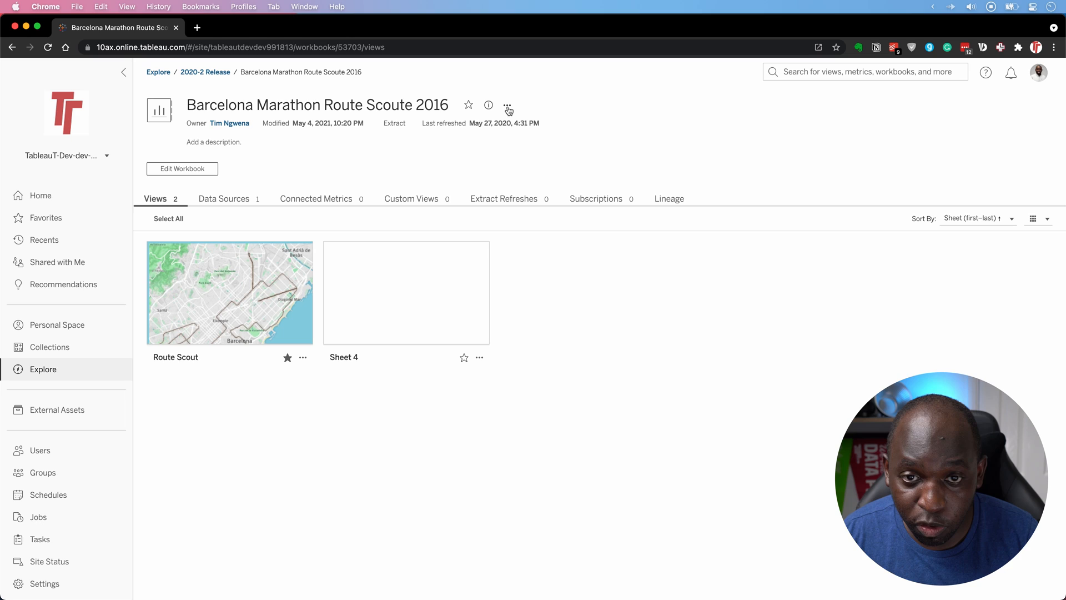
pyautogui.moveTo(533, 411)
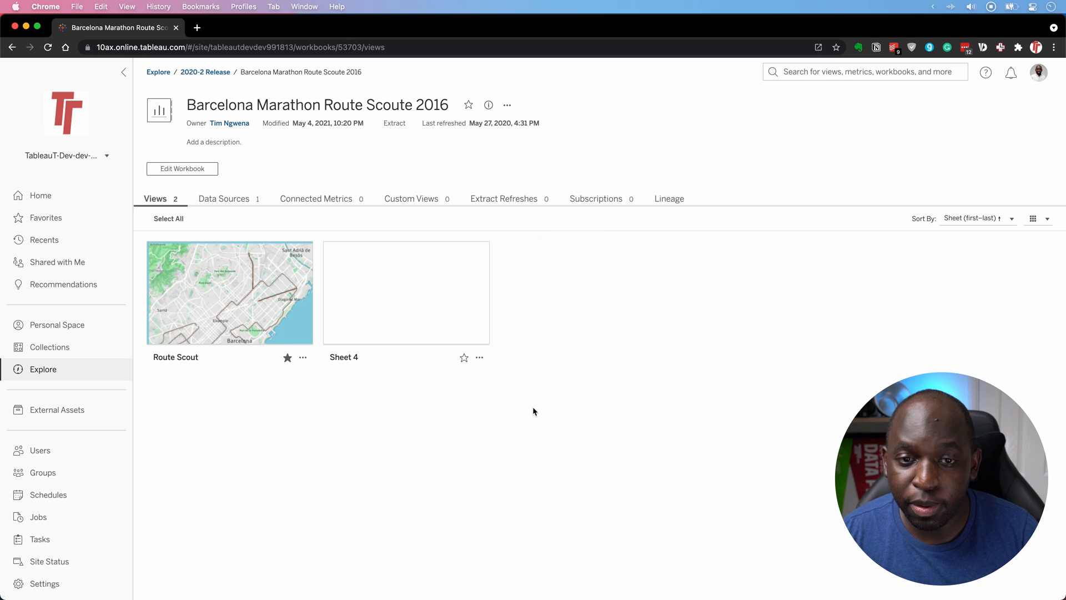